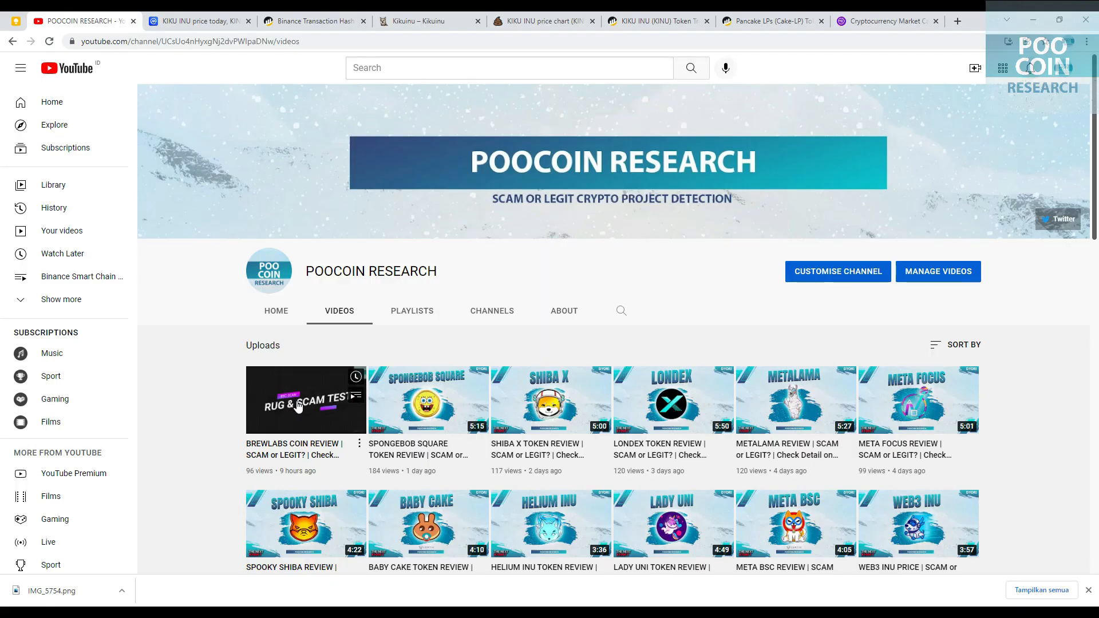
{"action": "mouse_move", "coordinate": [297, 407]}
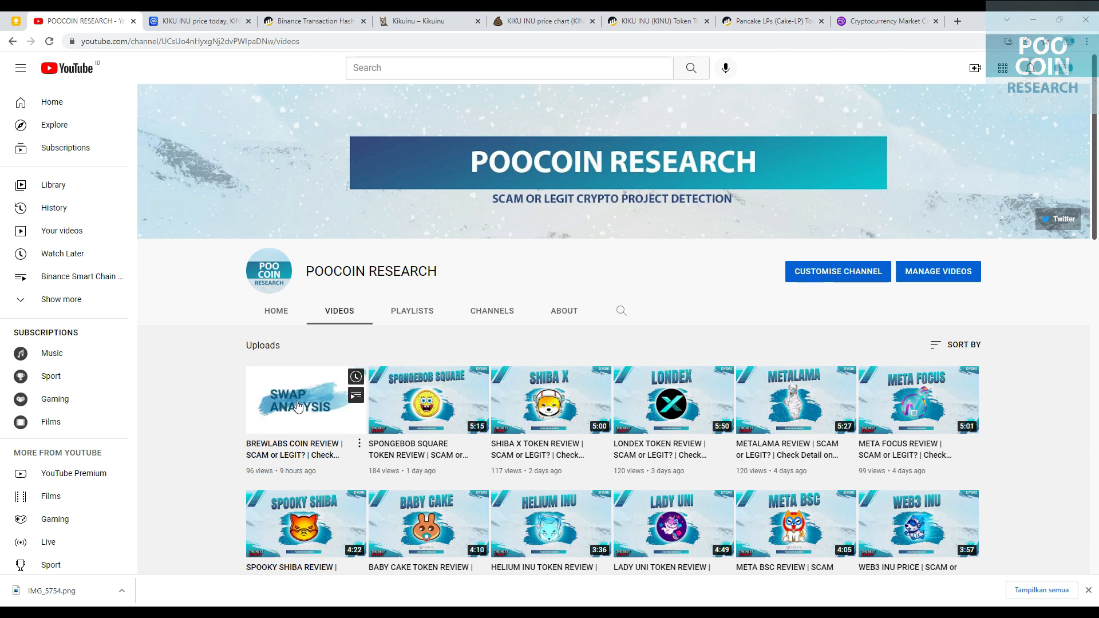
{"action": "mouse_move", "coordinate": [299, 406]}
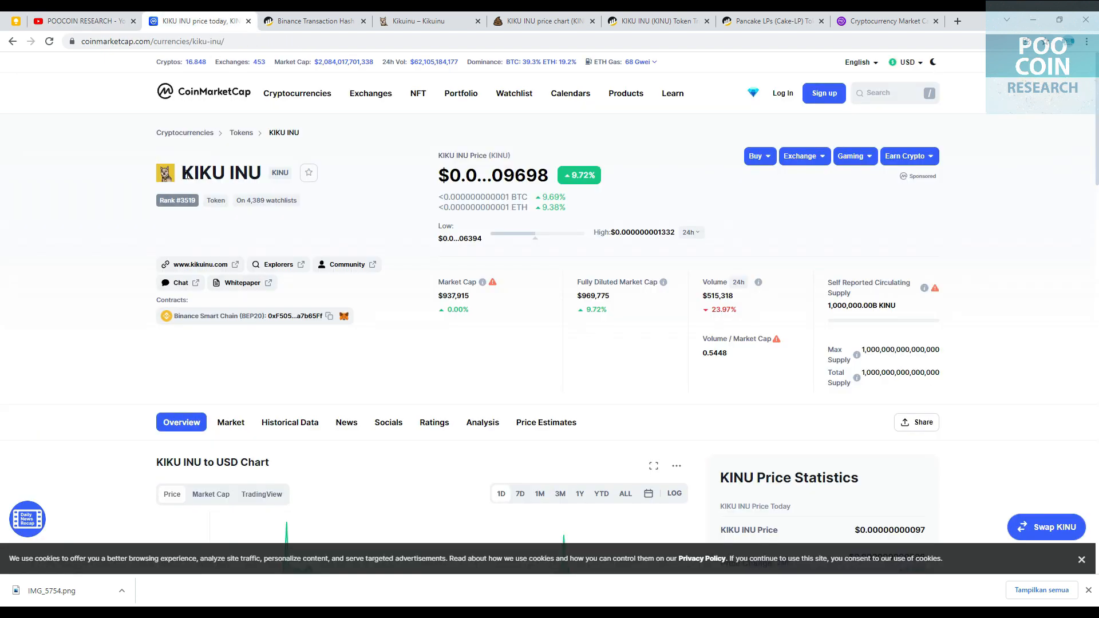
{"action": "mouse_move", "coordinate": [462, 180]}
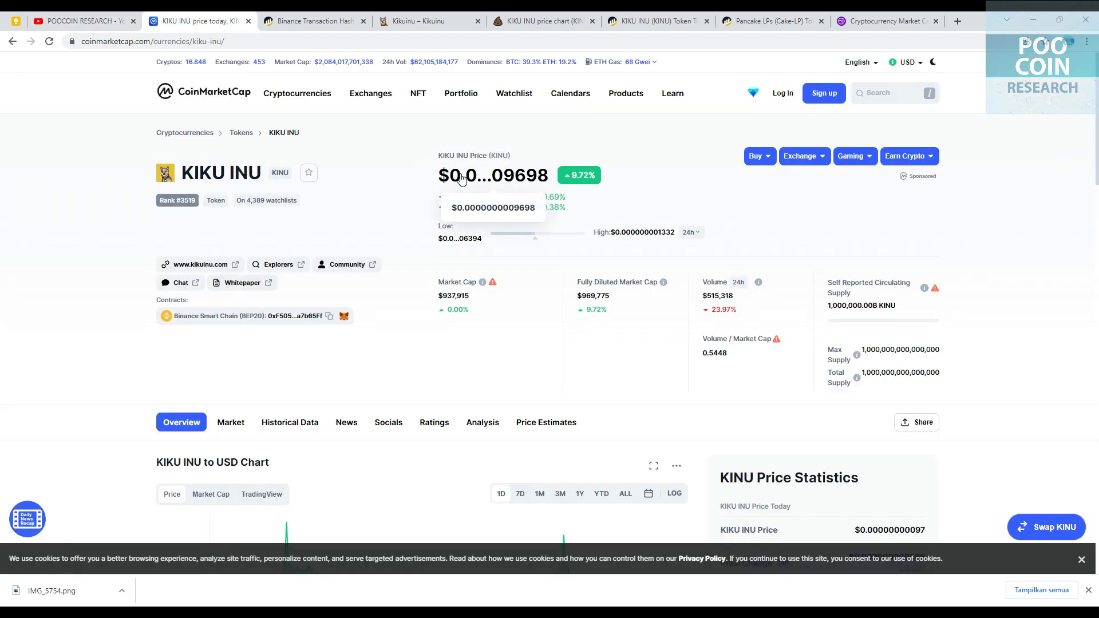
{"action": "mouse_move", "coordinate": [266, 295]}
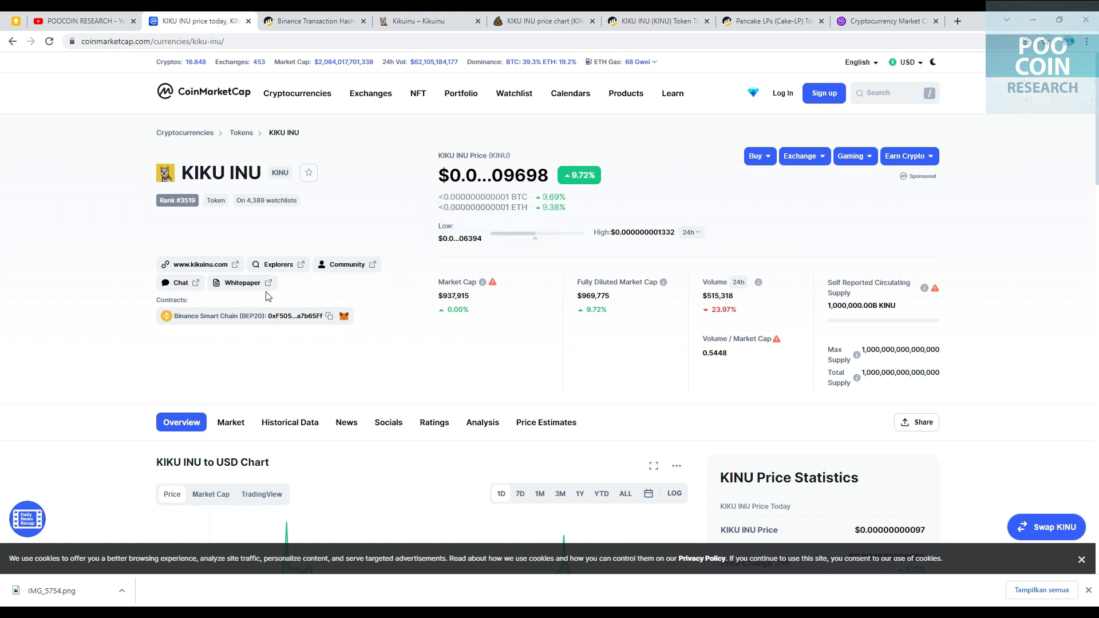
{"action": "mouse_move", "coordinate": [212, 339]}
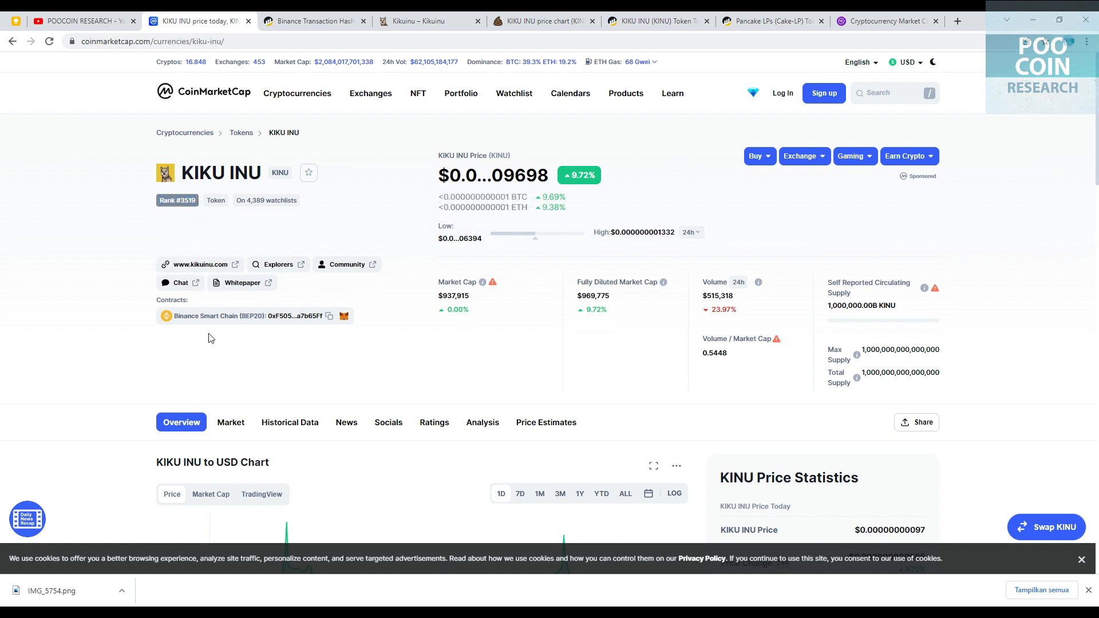
{"action": "mouse_move", "coordinate": [235, 329]}
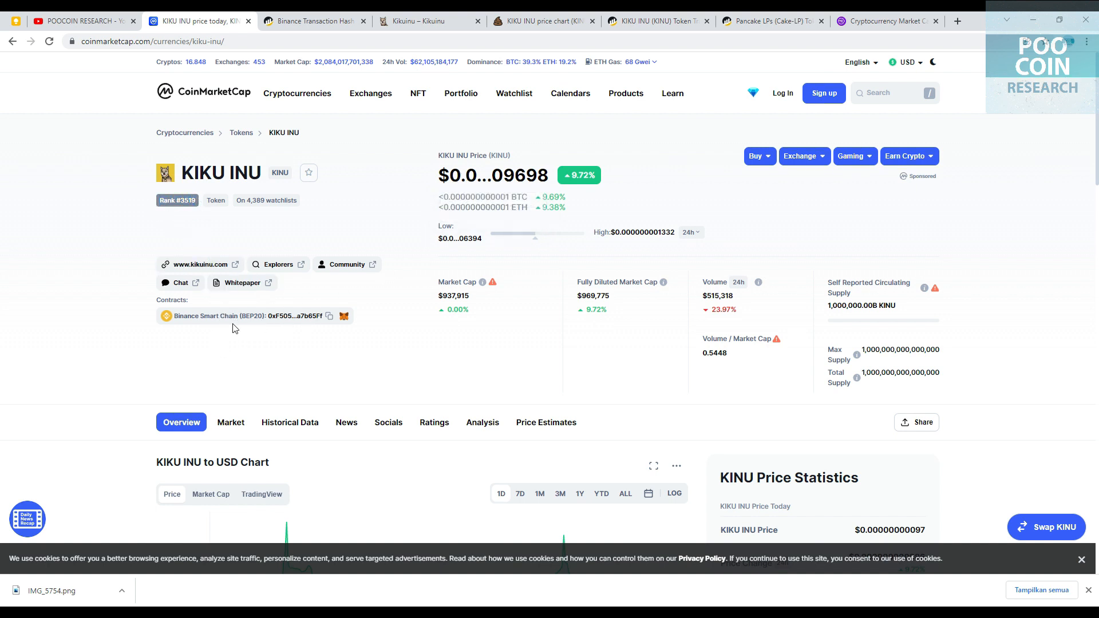
Review KIKU INU's all-time high/low and max supply rows on CoinMarketCap.
{"action": "scroll", "scroll_direction": "down", "scroll_amount": 3}
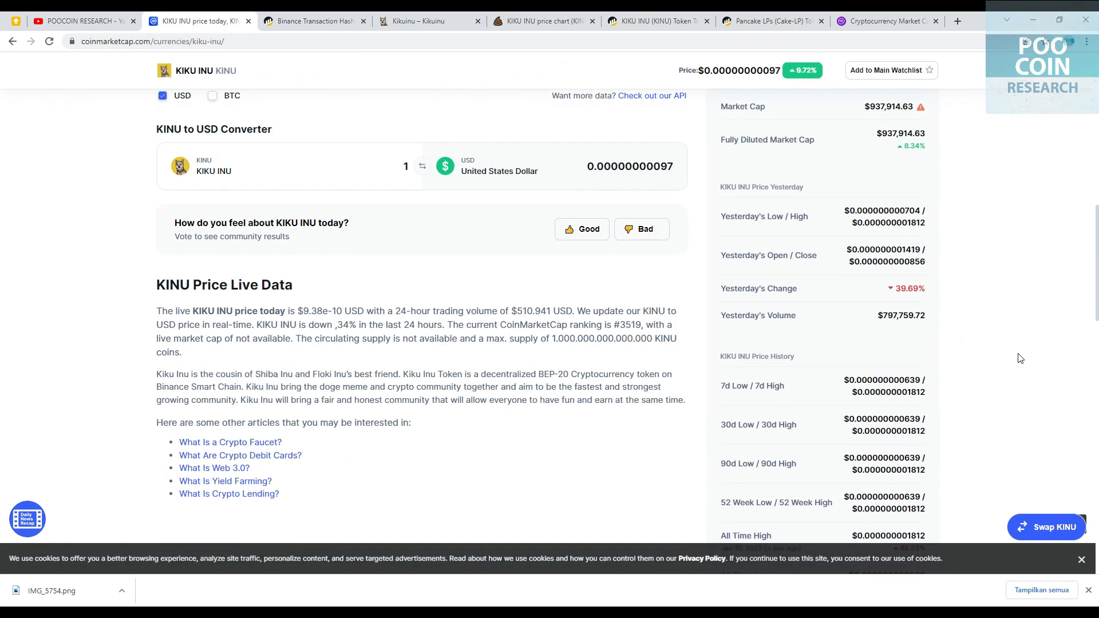
{"action": "scroll", "scroll_direction": "down", "scroll_amount": 3}
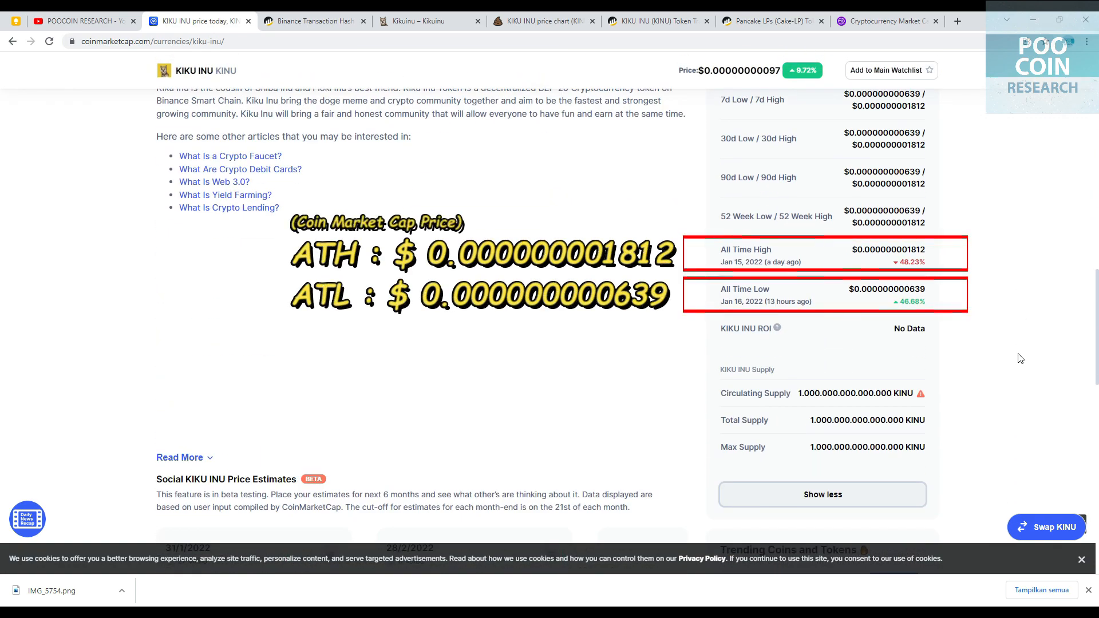
{"action": "scroll", "scroll_direction": "down", "scroll_amount": 3}
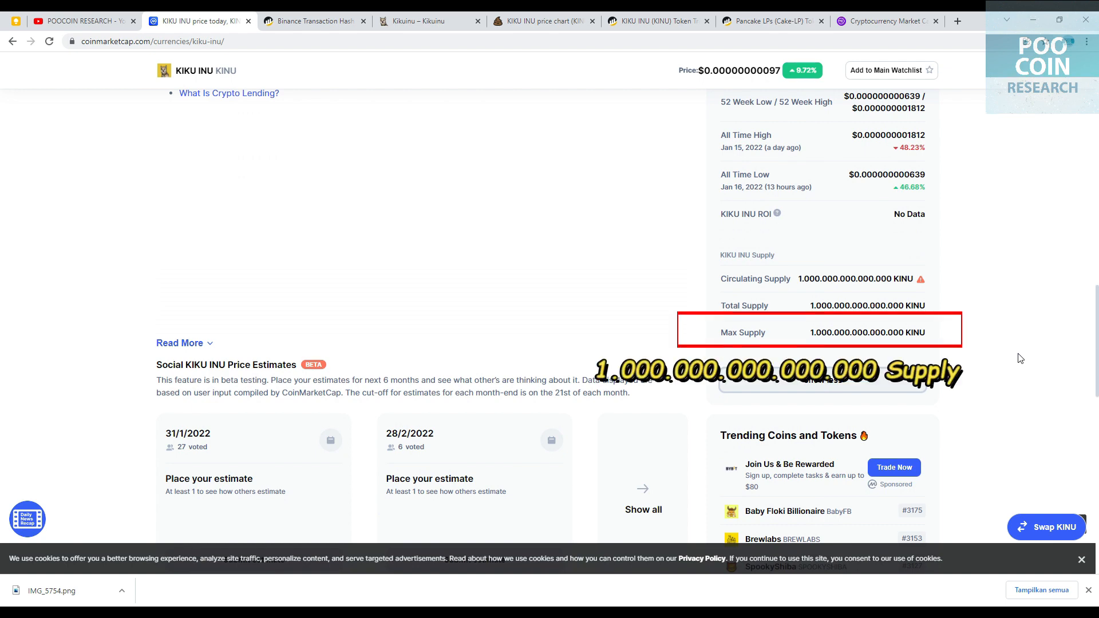
{"action": "scroll", "scroll_direction": "up", "scroll_amount": 3}
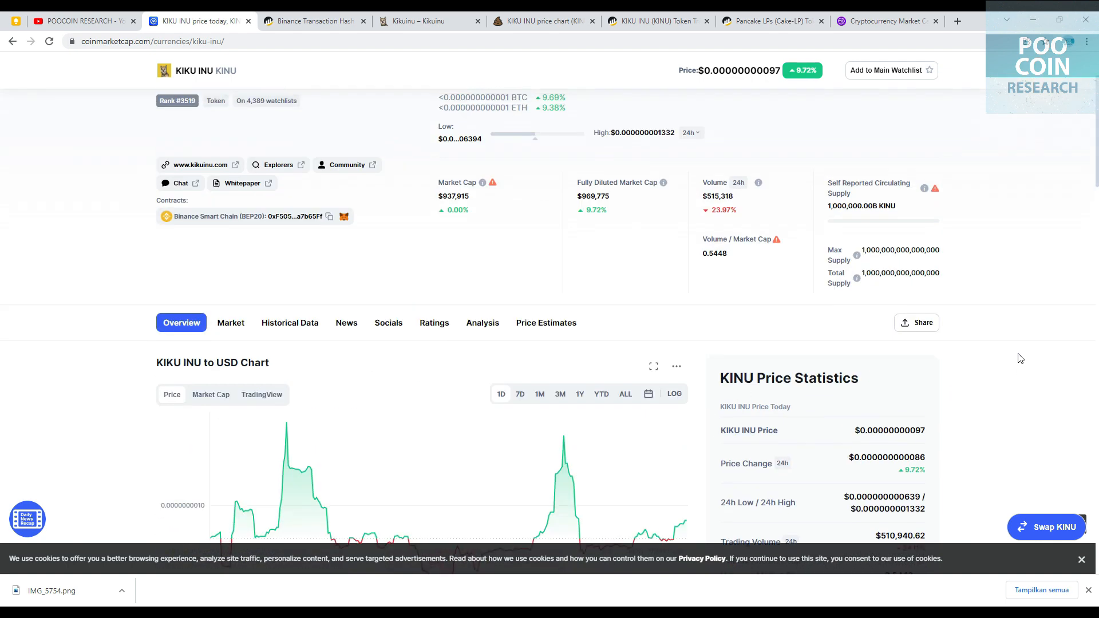
View the markets listing with the PancakeSwap (V2) KINU/WBNB pair, then move to BscScan's creation transaction.
{"action": "left_click", "coordinate": [230, 322]}
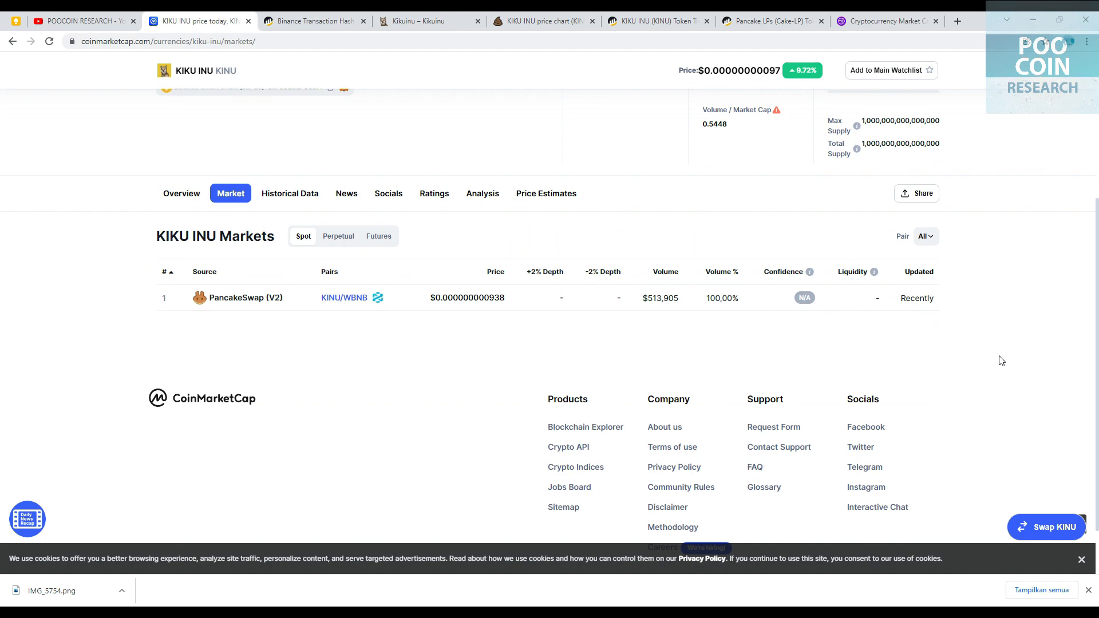
{"action": "left_click", "coordinate": [314, 21]}
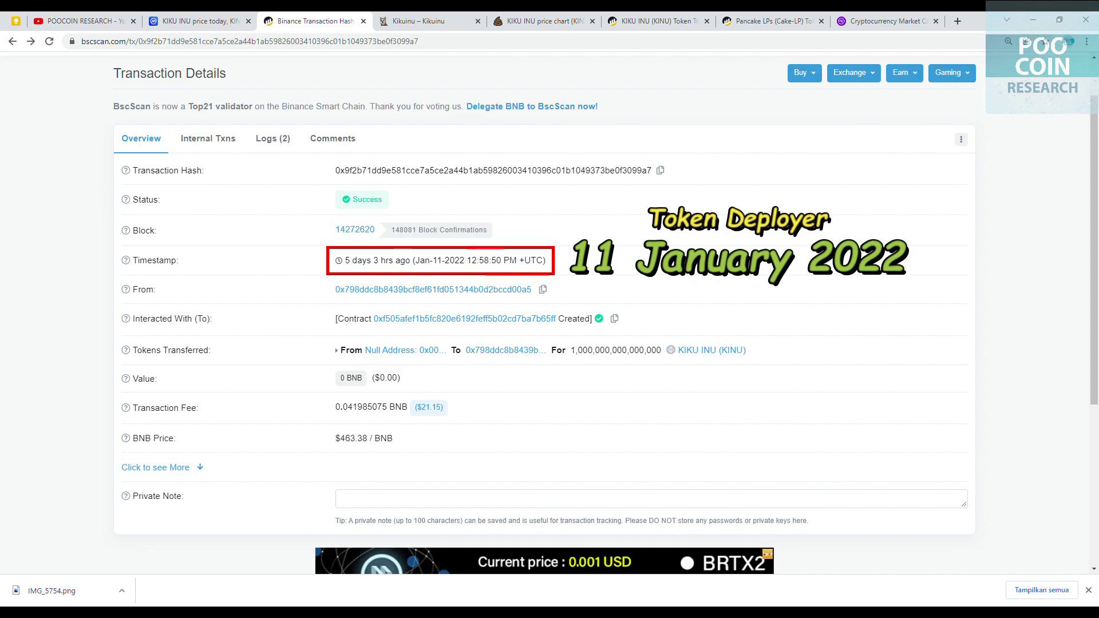
Note the Jan-11-2022 deployment timestamp and move on to the Kiku Inu official website.
{"action": "left_click", "coordinate": [427, 21]}
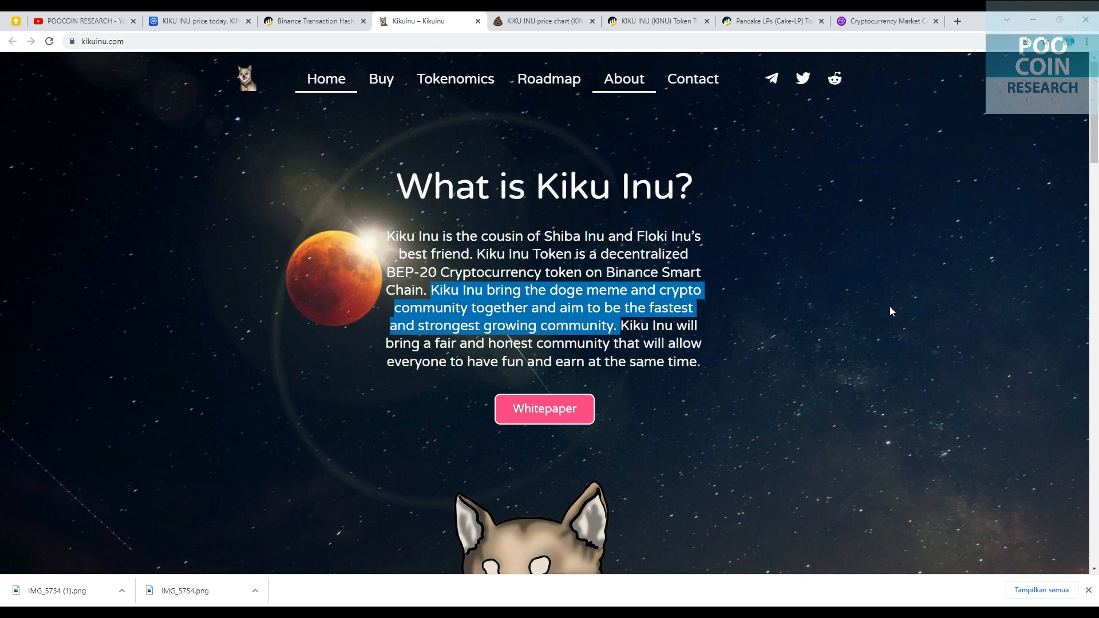
{"action": "mouse_move", "coordinate": [954, 294]}
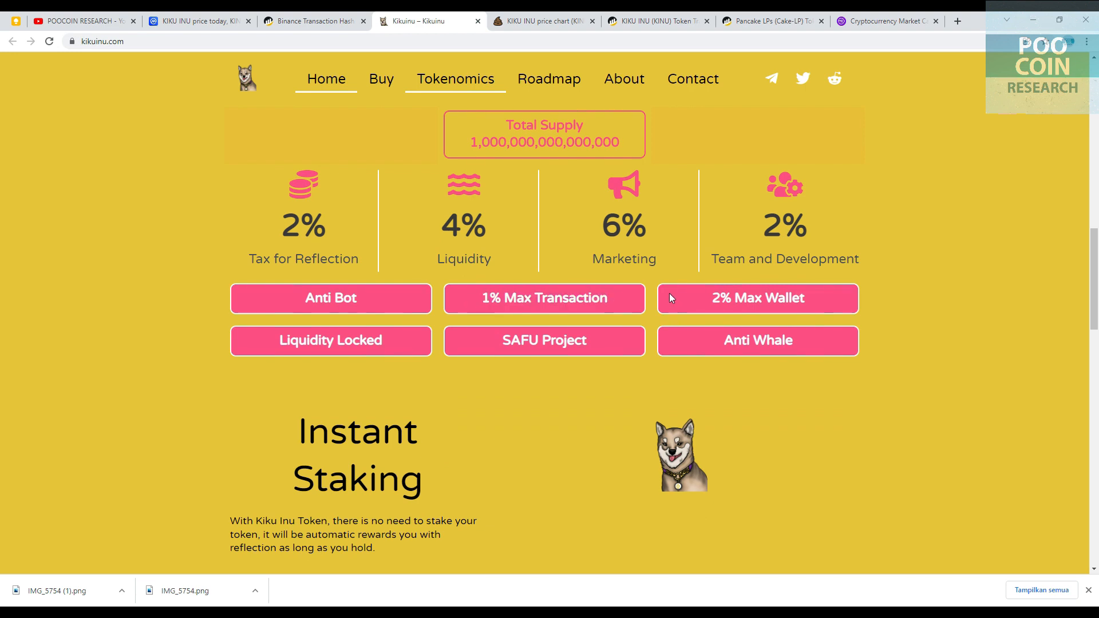
{"action": "mouse_move", "coordinate": [1011, 392]}
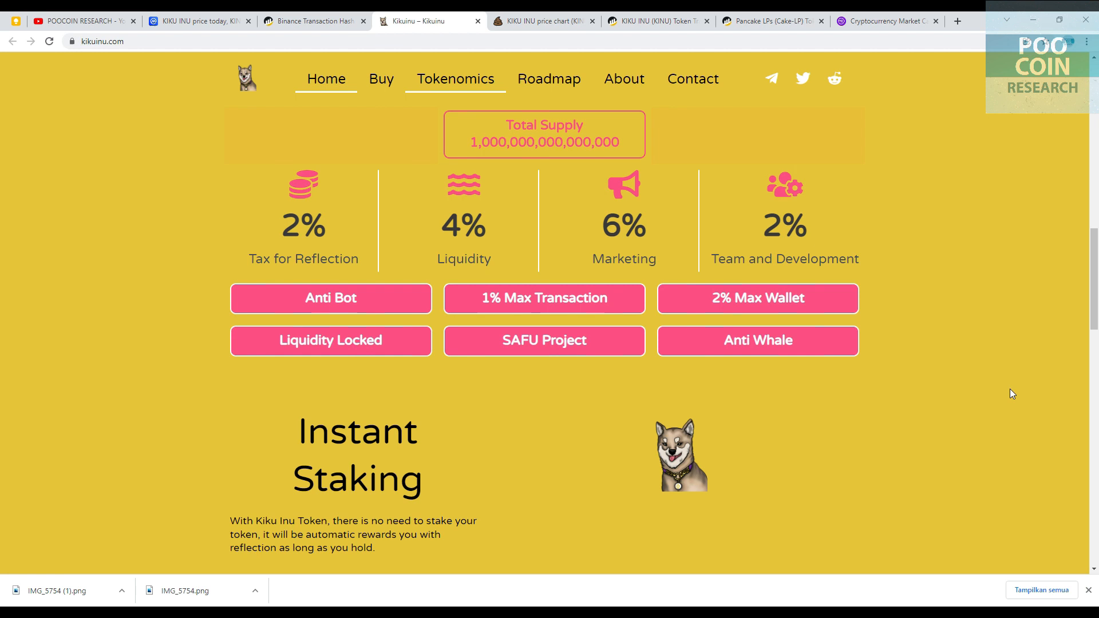
Read the Instant Staking feature and the roadmap phases down to Phase 4 on kikuinu.com.
{"action": "scroll", "scroll_direction": "down", "scroll_amount": 3}
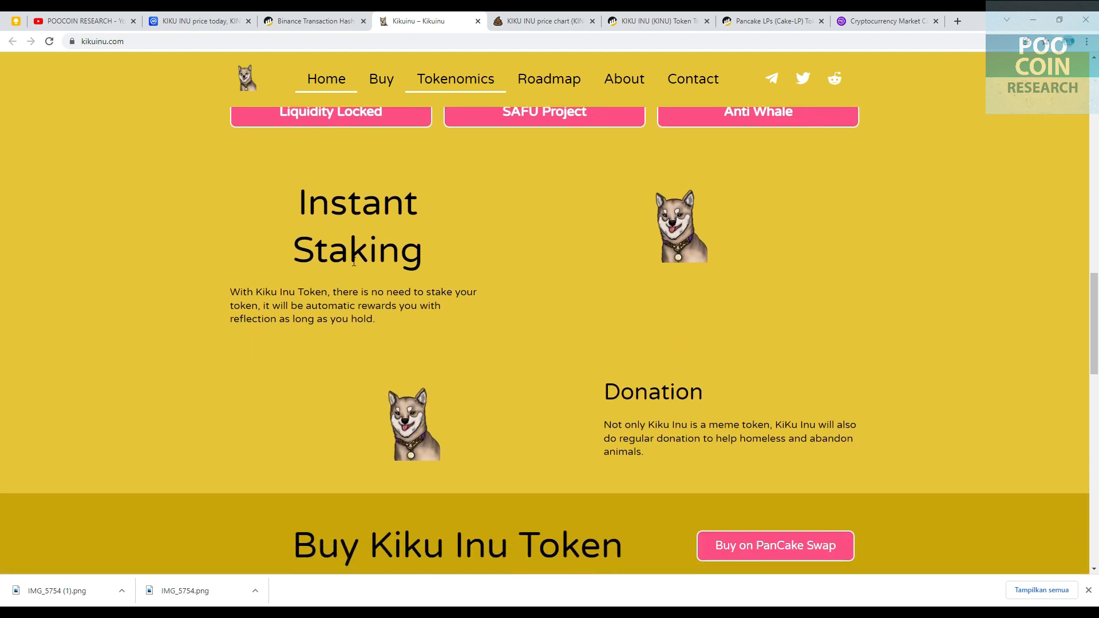
{"action": "double_click", "coordinate": [357, 224]}
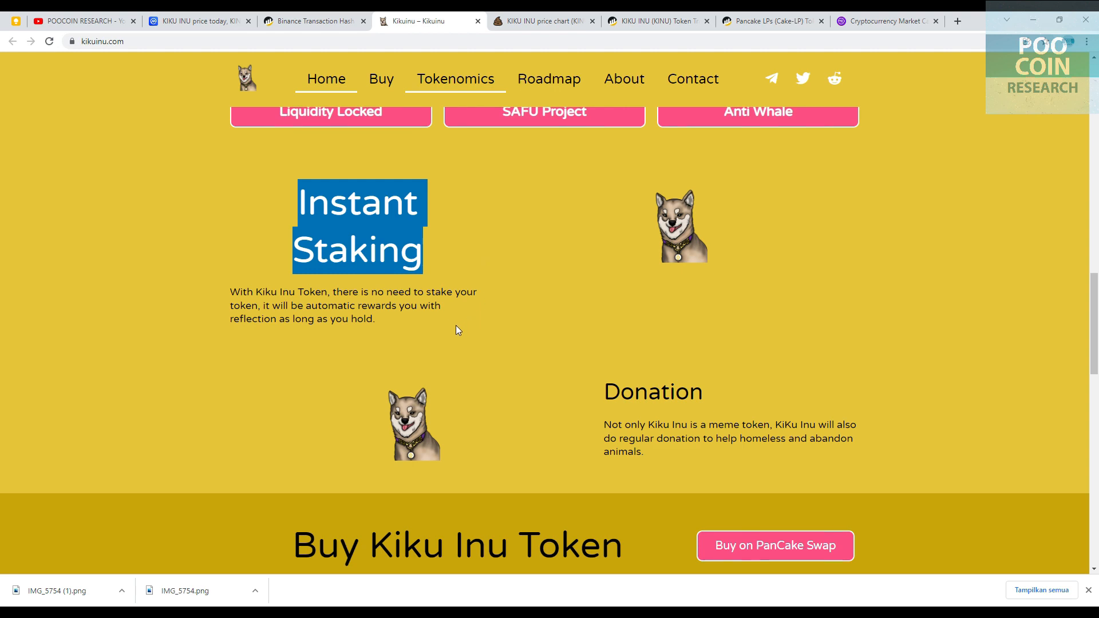
{"action": "mouse_move", "coordinate": [946, 336]}
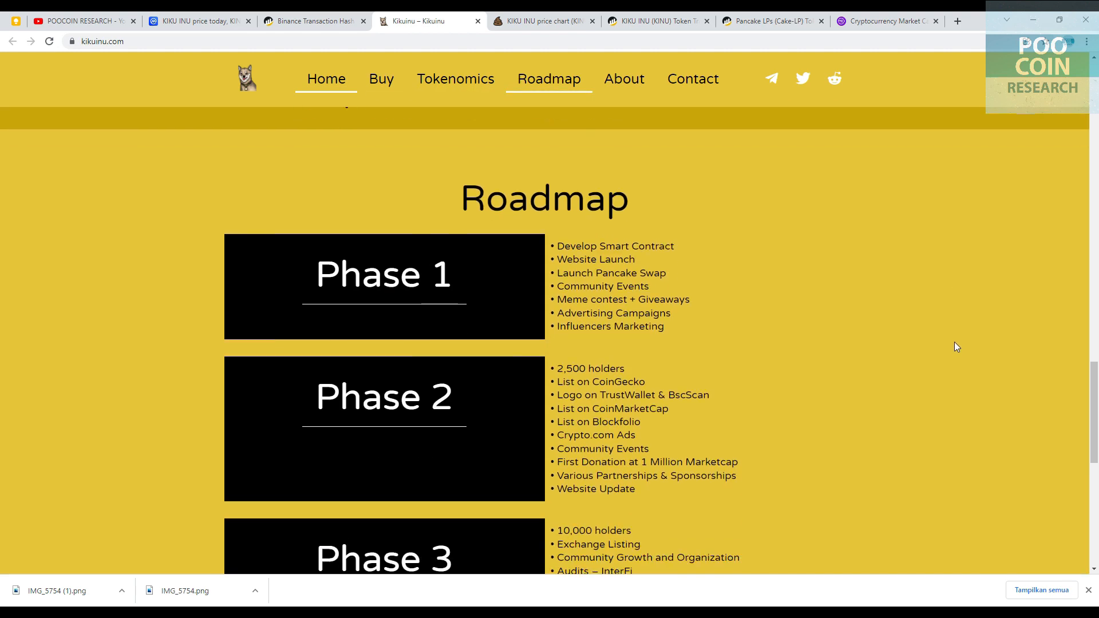
{"action": "scroll", "scroll_direction": "down", "scroll_amount": 3}
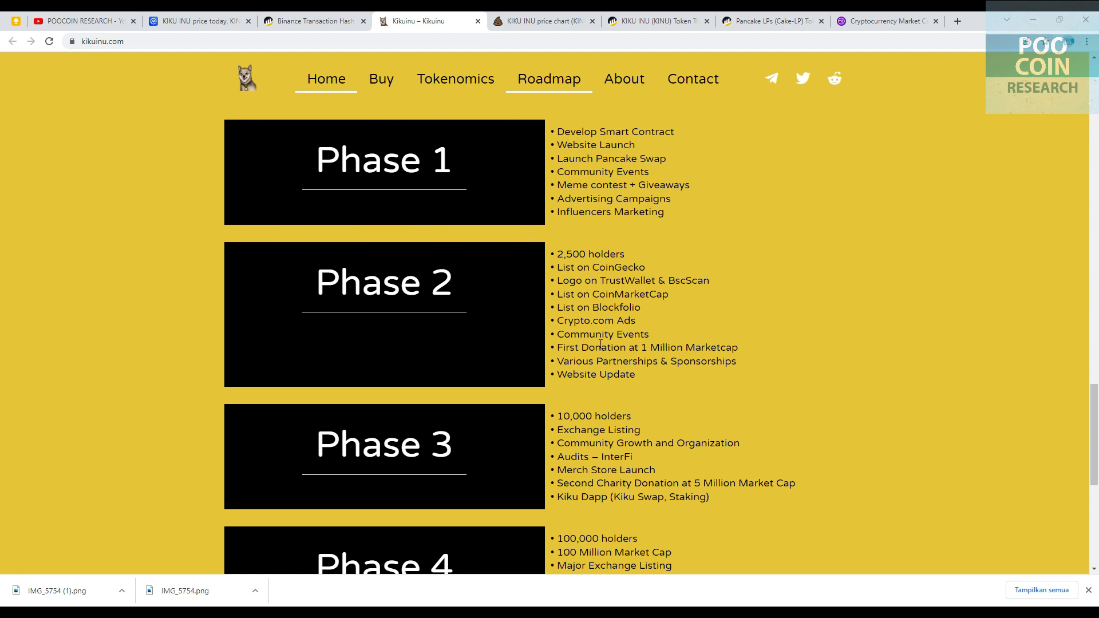
{"action": "scroll", "scroll_direction": "down", "scroll_amount": 3}
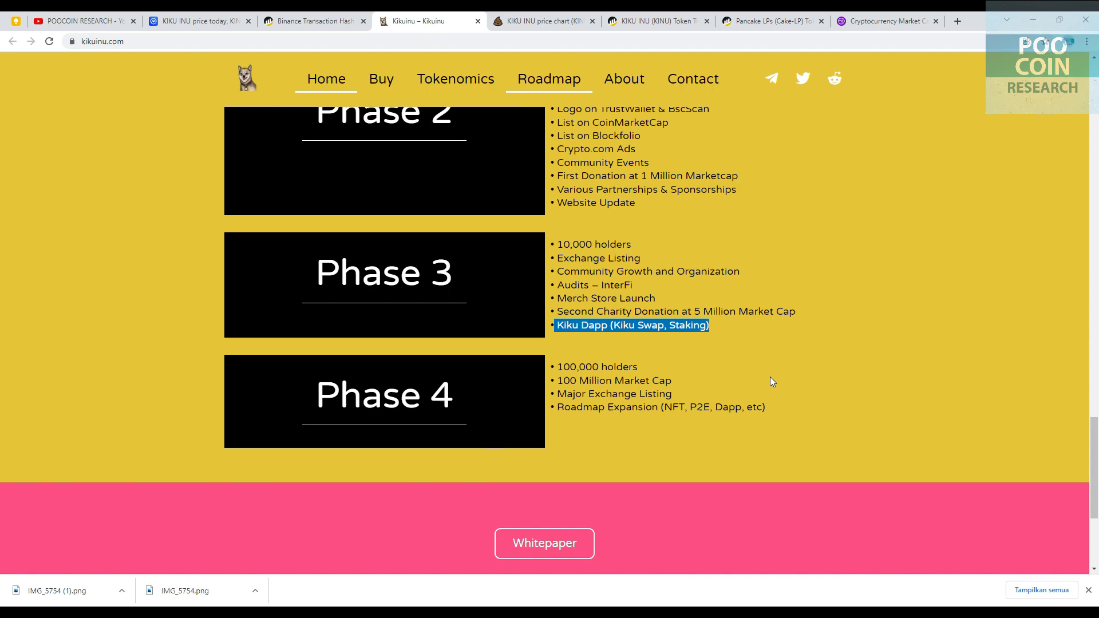
View the Kiku Inu whitepaper PDF down to its Tokenomics 14% total-fee breakdown.
{"action": "left_click", "coordinate": [544, 543]}
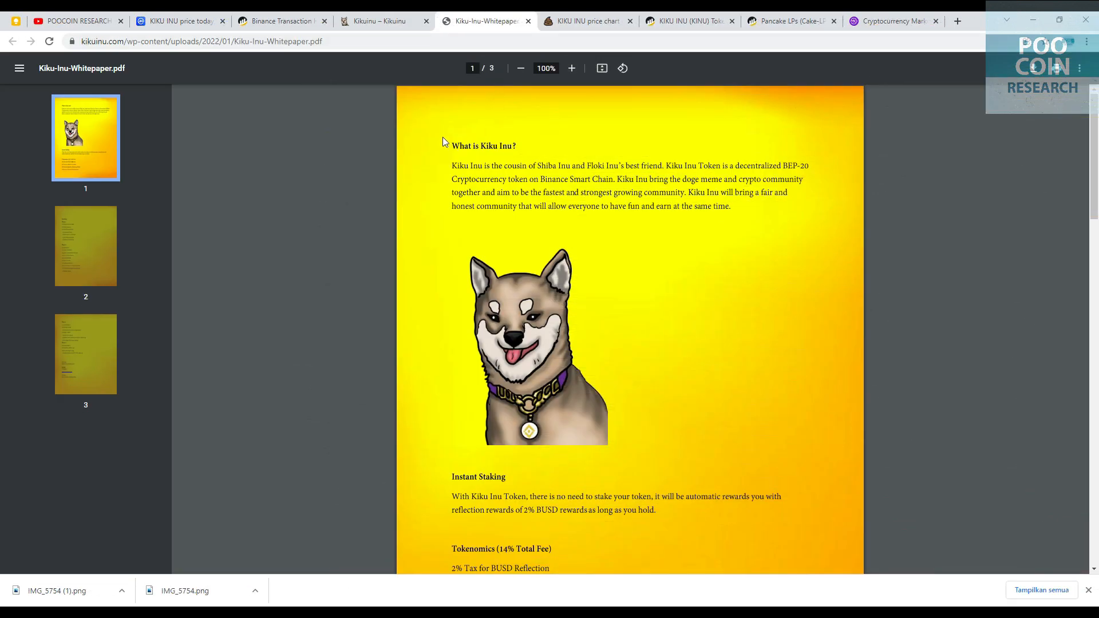
{"action": "scroll", "scroll_direction": "down", "scroll_amount": 3}
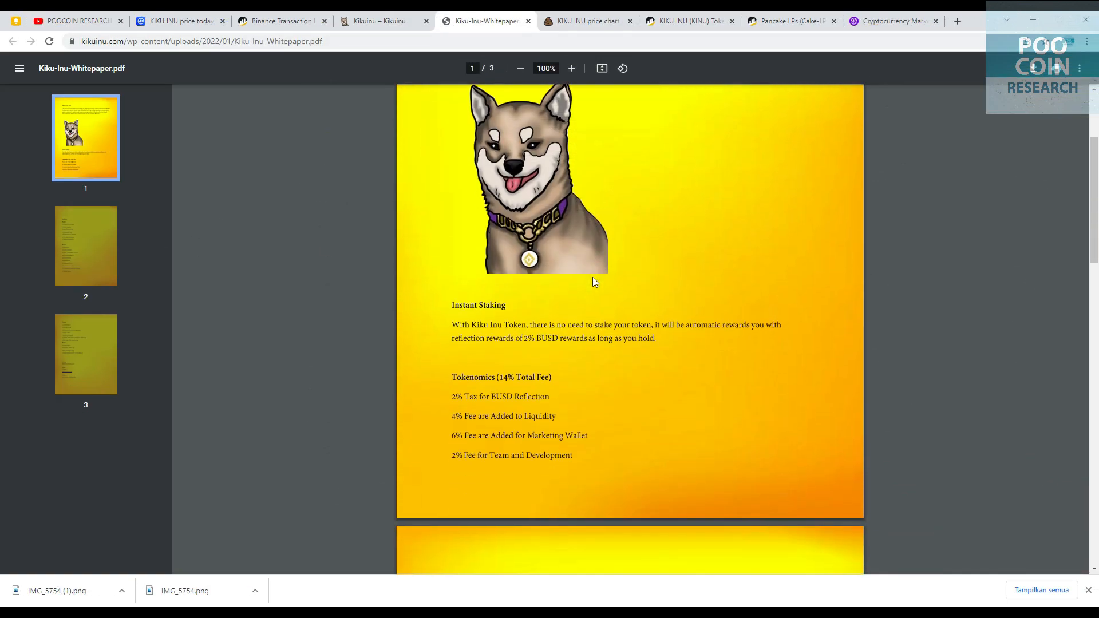
{"action": "scroll", "scroll_direction": "down", "scroll_amount": 3}
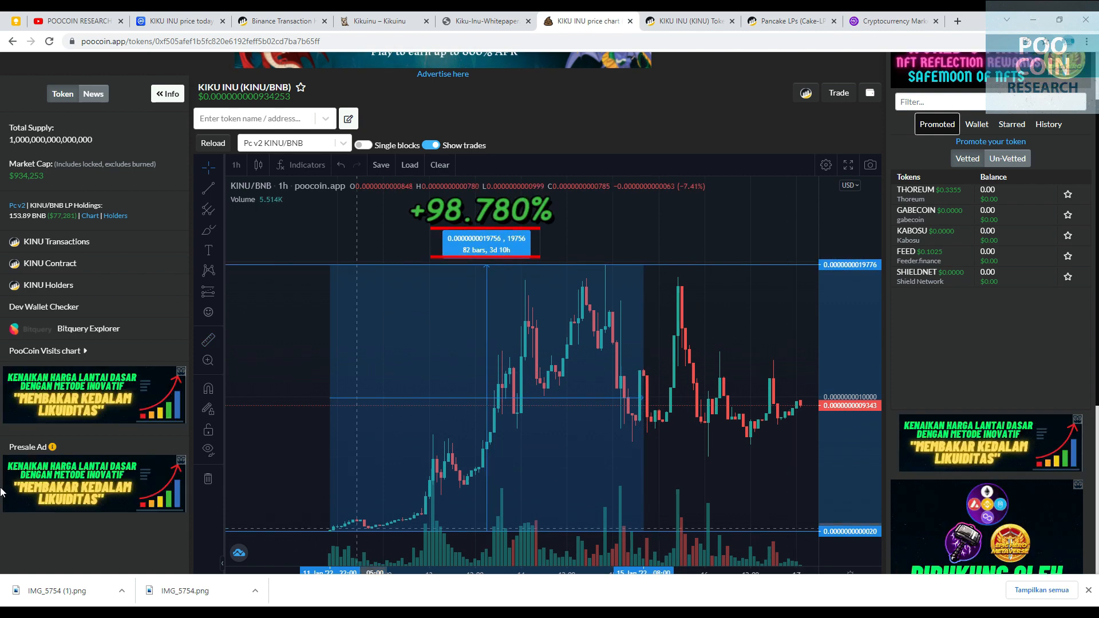
{"action": "mouse_move", "coordinate": [30, 421]}
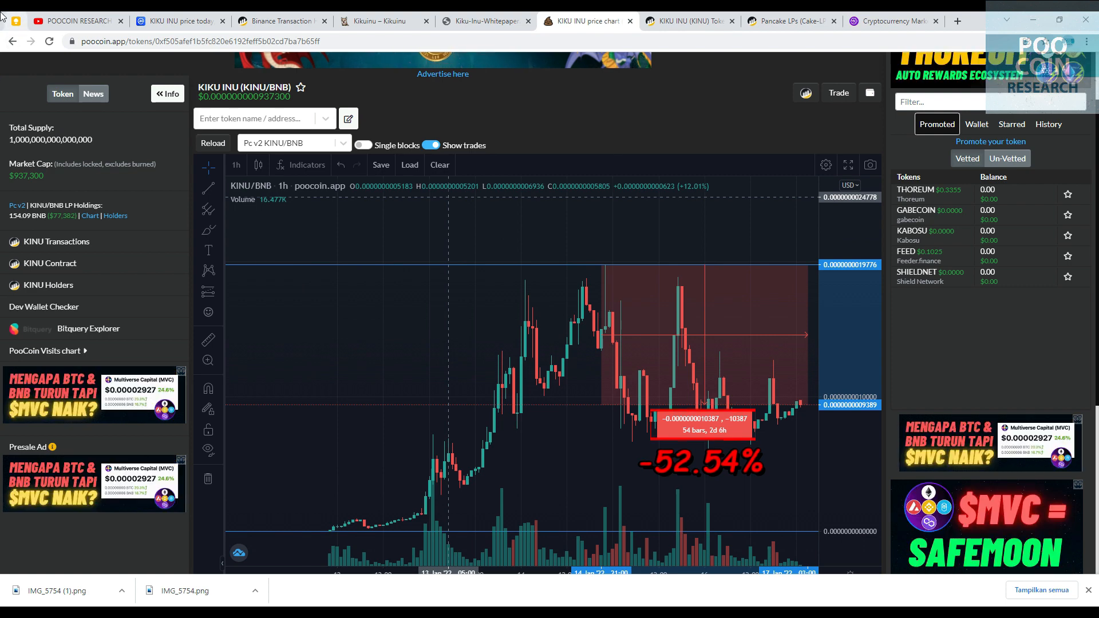
Scroll below the KINU/BNB chart toward the trade history after measuring the pump and dump.
{"action": "scroll", "scroll_direction": "down", "scroll_amount": 3}
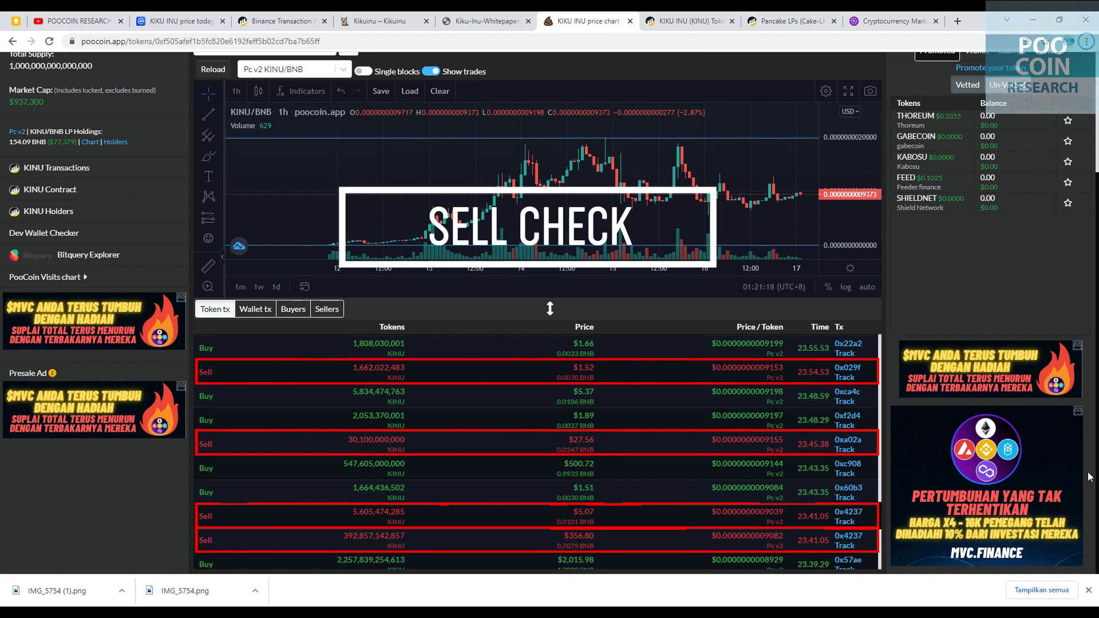
After checking sell rows in PooCoin's trade list, return to the Kiku Inu website's tokenomics section.
{"action": "left_click", "coordinate": [385, 21]}
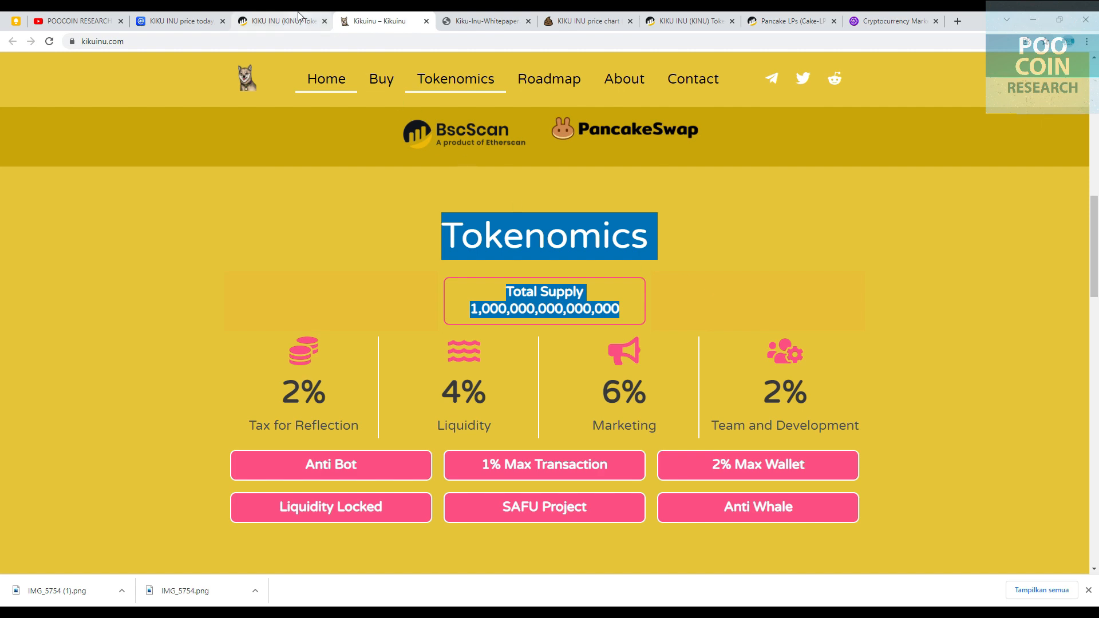
View the deployer wallet's four KINU transfers, including 960 trillion sent to PancakeSwap liquidity.
{"action": "left_click", "coordinate": [283, 21]}
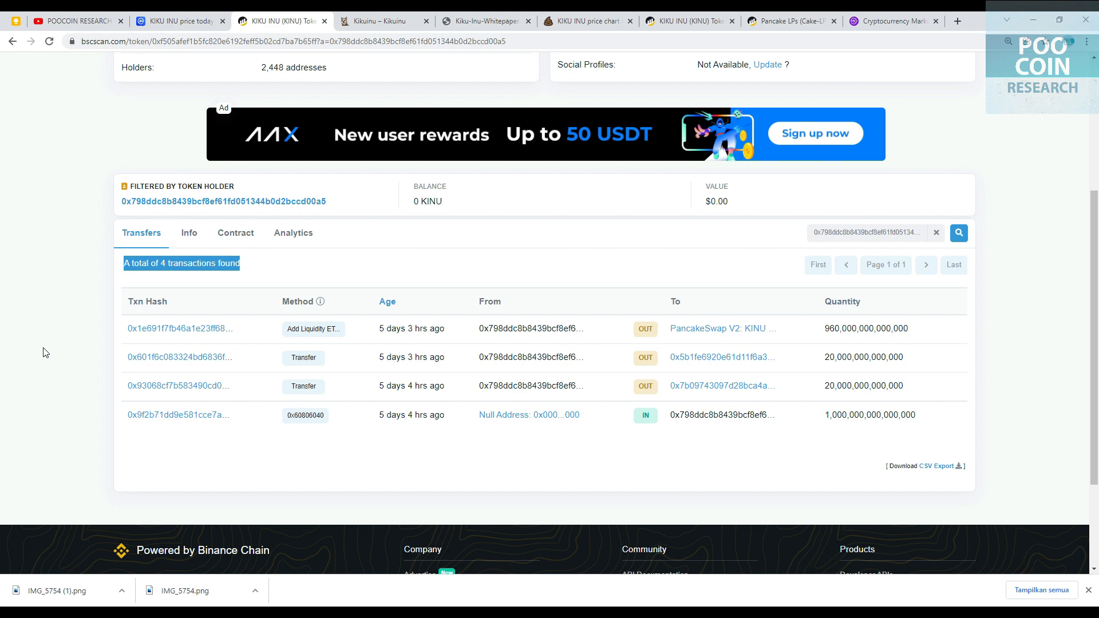
{"action": "mouse_move", "coordinate": [204, 436]}
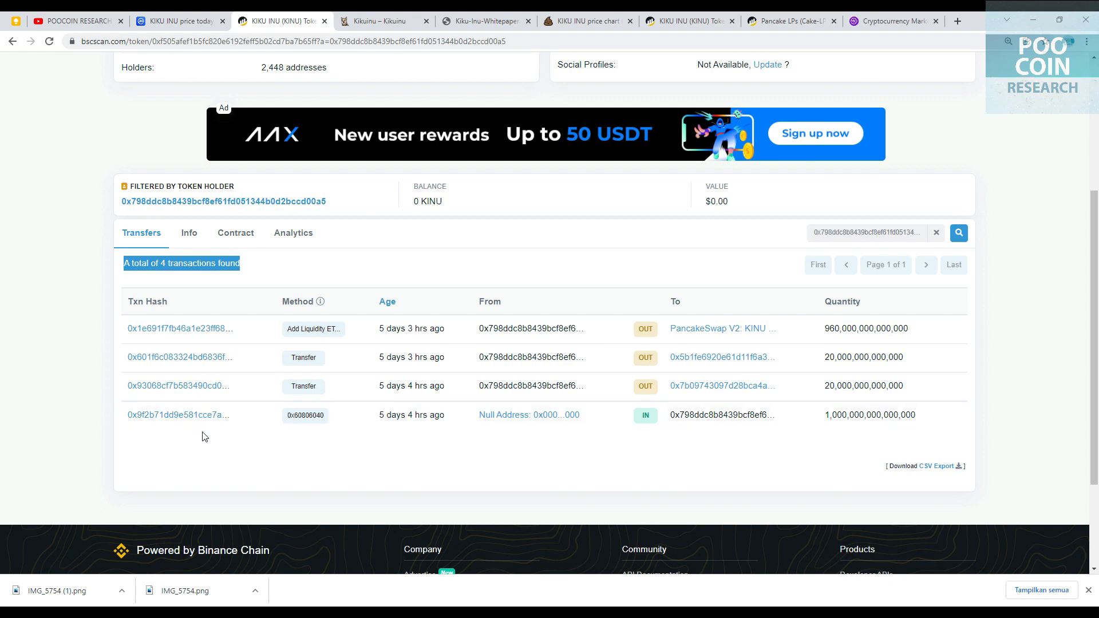
{"action": "mouse_move", "coordinate": [490, 431]}
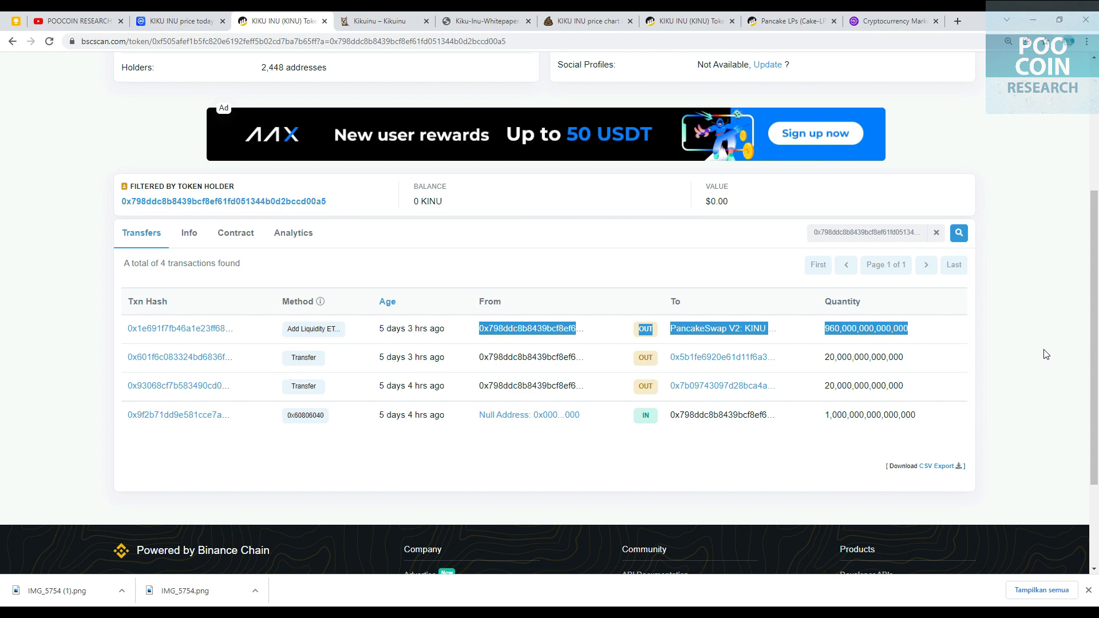
{"action": "mouse_move", "coordinate": [923, 371]}
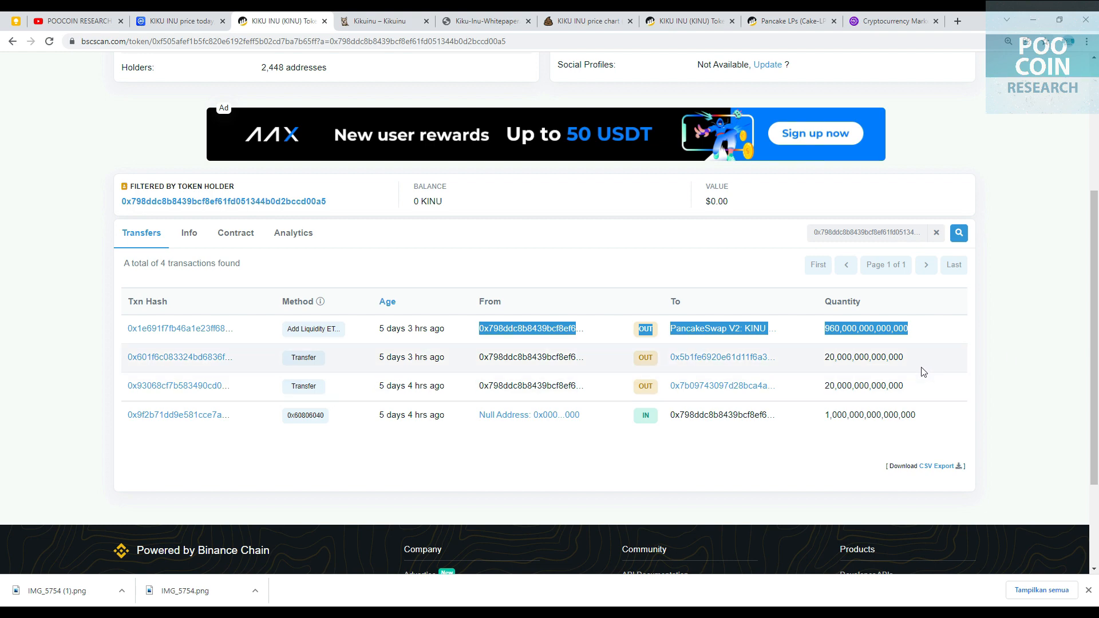
{"action": "mouse_move", "coordinate": [1041, 432]}
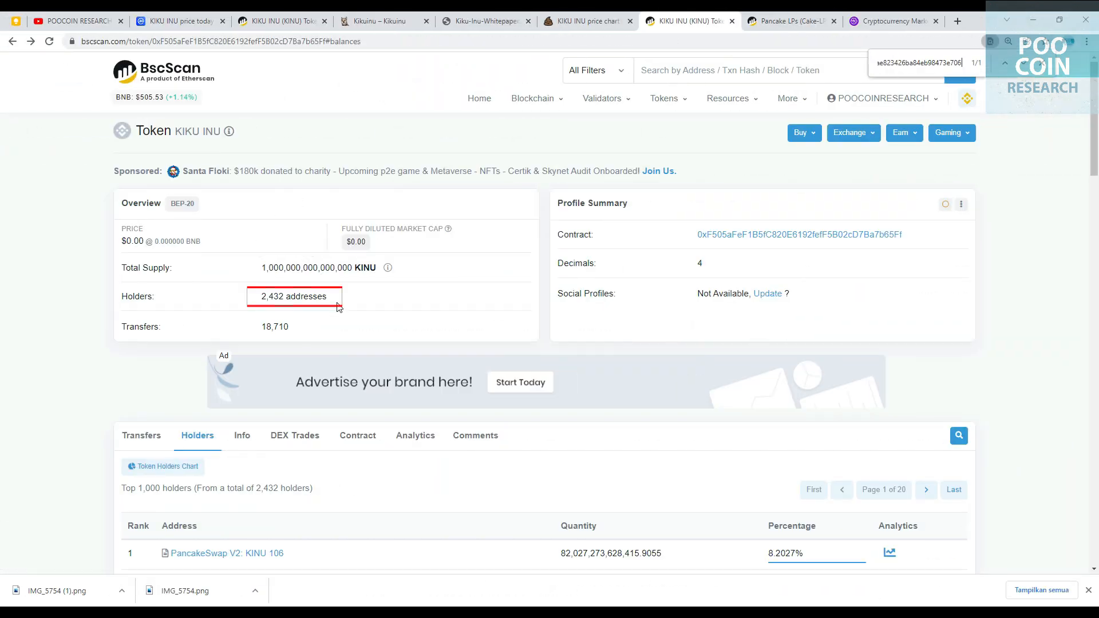
Scroll through the KIKU INU holders list, where the top individual wallet holds 2.15%.
{"action": "scroll", "scroll_direction": "down", "scroll_amount": 3}
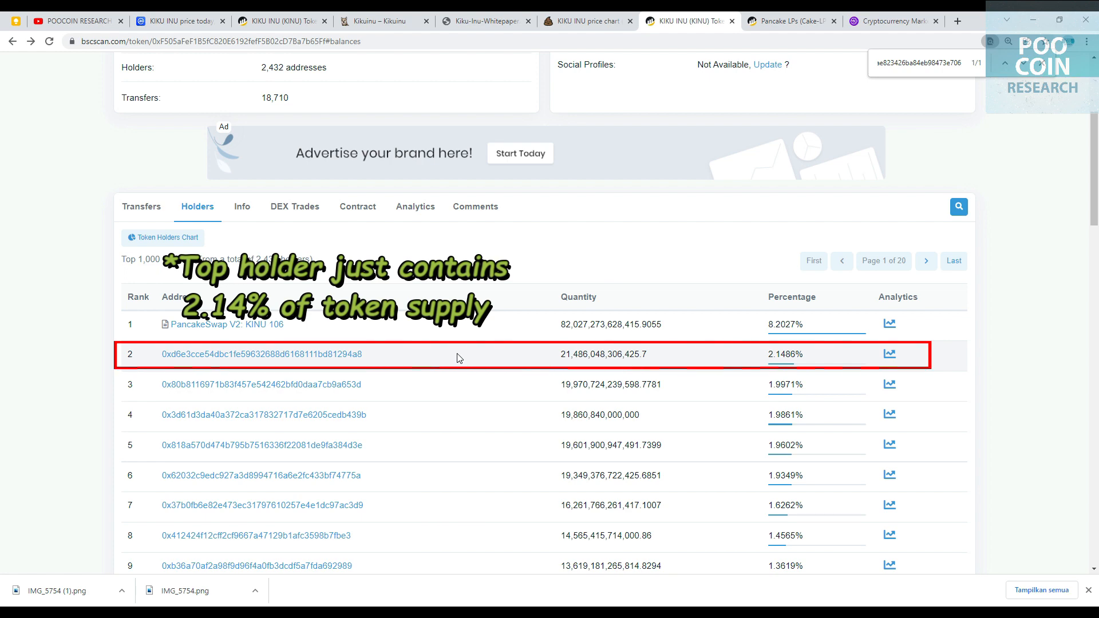
{"action": "scroll", "scroll_direction": "down", "scroll_amount": 3}
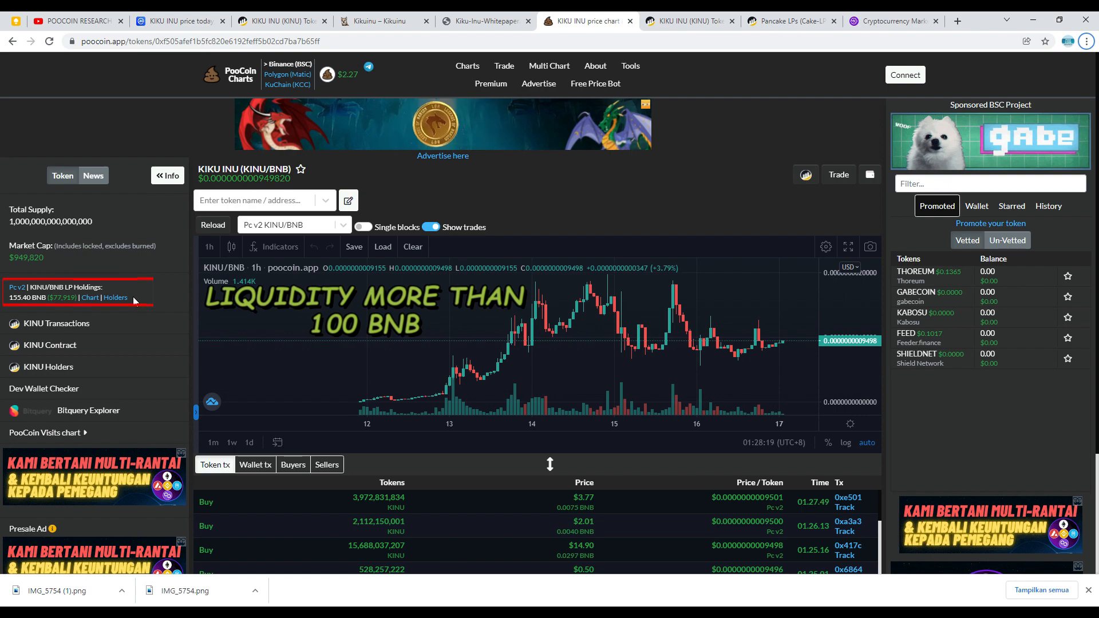
View the holders of the KINU/BNB liquidity pool, whose LP holdings total 155.40 BNB.
{"action": "left_click", "coordinate": [115, 297]}
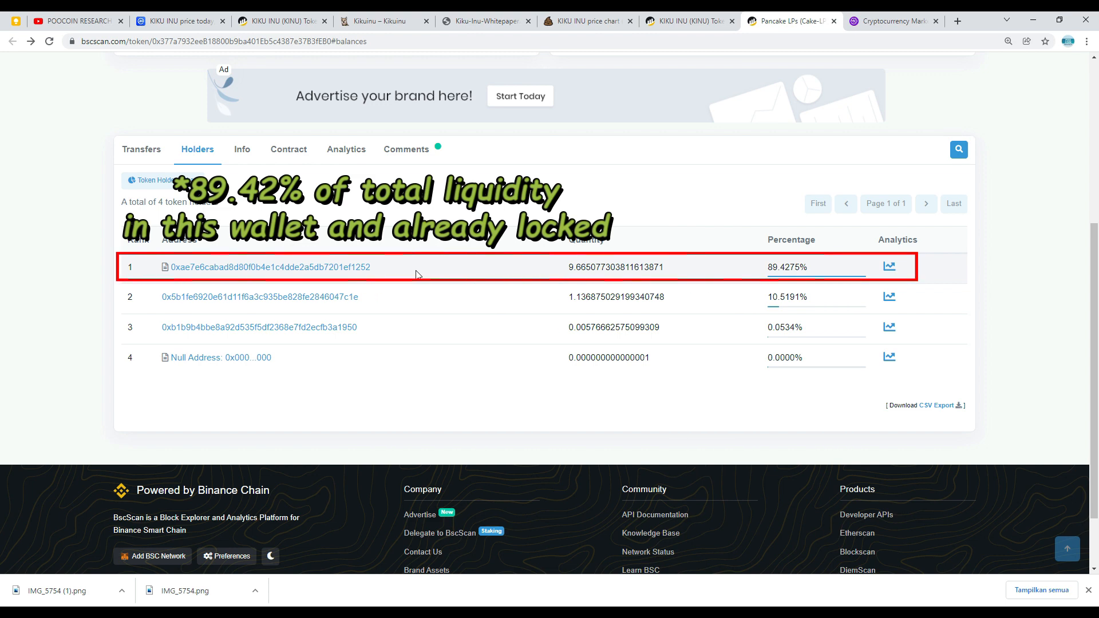
Confirm the top LP holder's 89.43% share came via three Lock Tokens transfers, then move to MarketCapOf.
{"action": "left_click", "coordinate": [268, 267]}
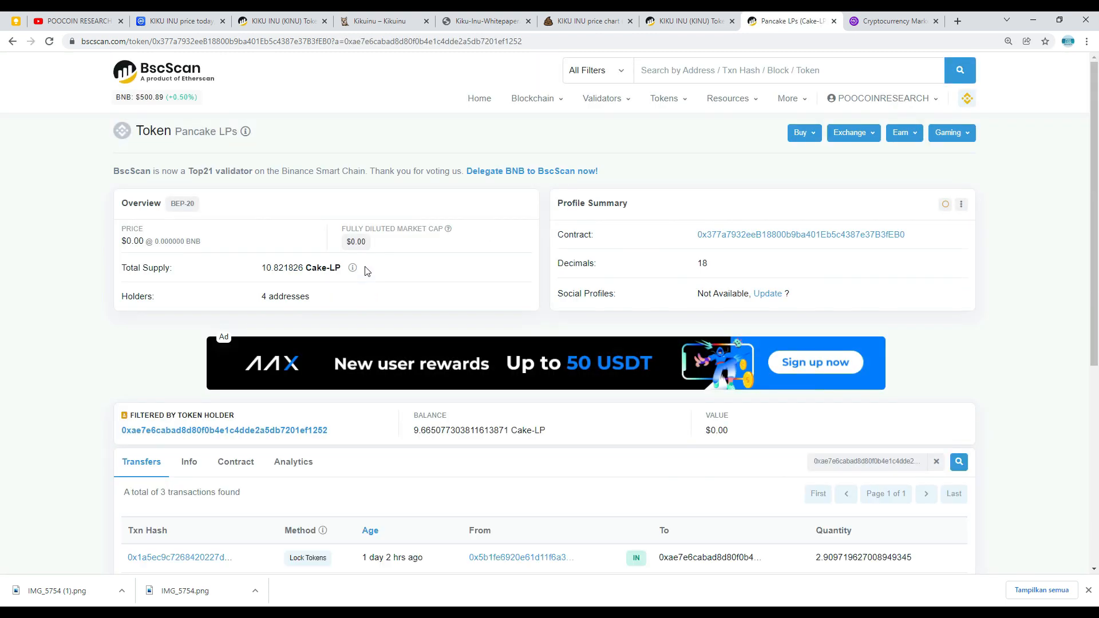
{"action": "scroll", "scroll_direction": "down", "scroll_amount": 3}
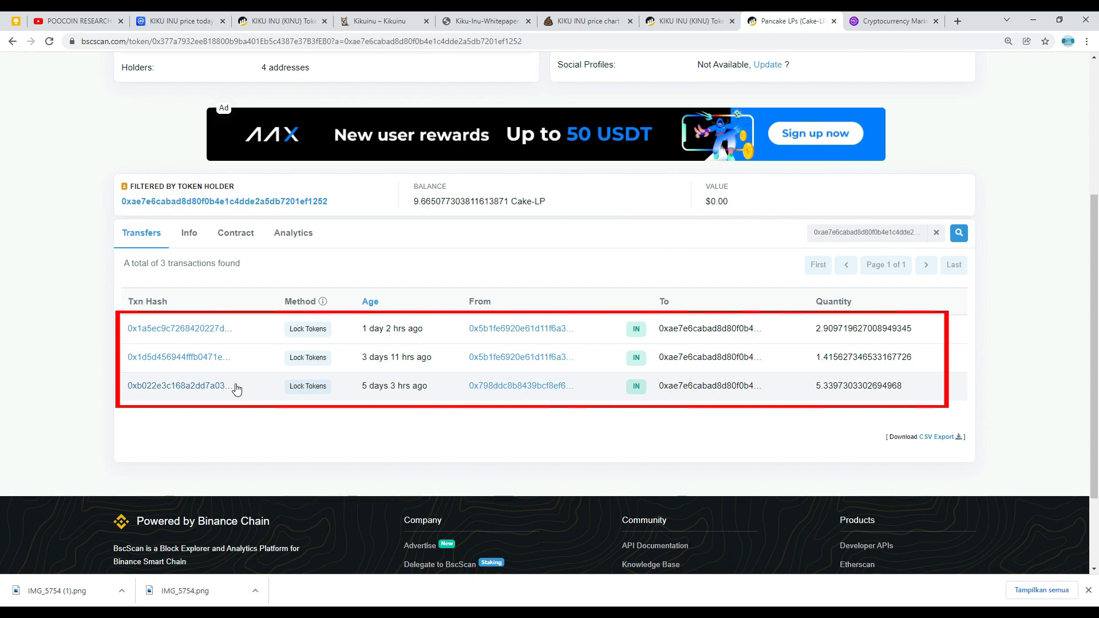
{"action": "left_click", "coordinate": [891, 21]}
{"action": "type", "text": "kiku inu"}
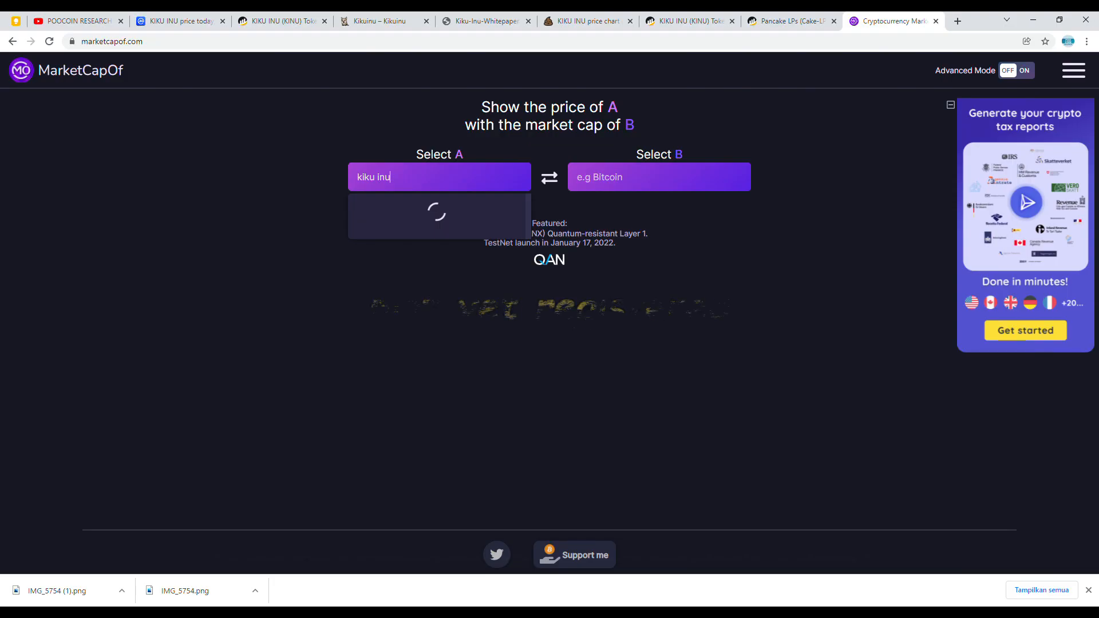